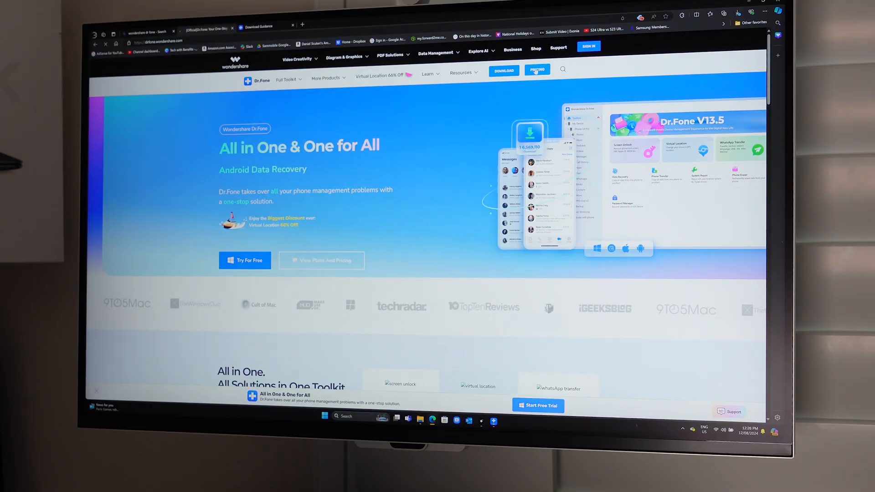
# Open the Dr.Fone Pricing page and scroll through the Individuals toolkit and single-tool plans.
pyautogui.click(536, 70)
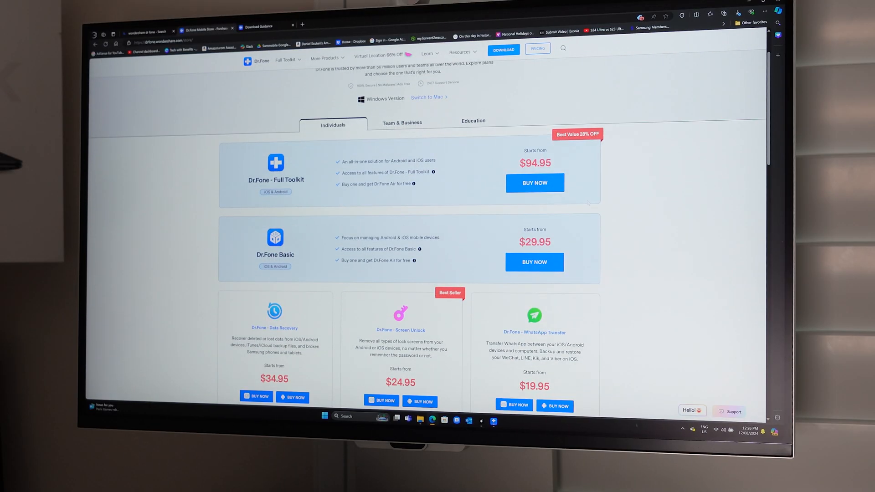
pyautogui.scroll(-3)
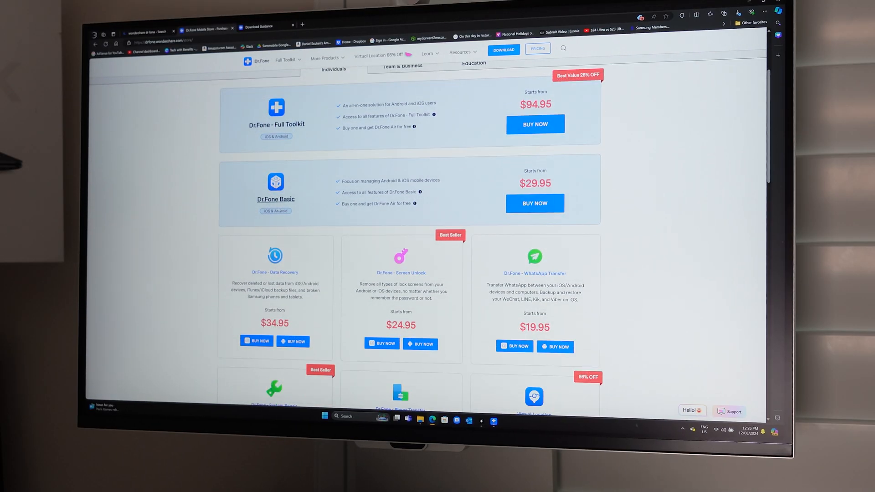
pyautogui.scroll(-3)
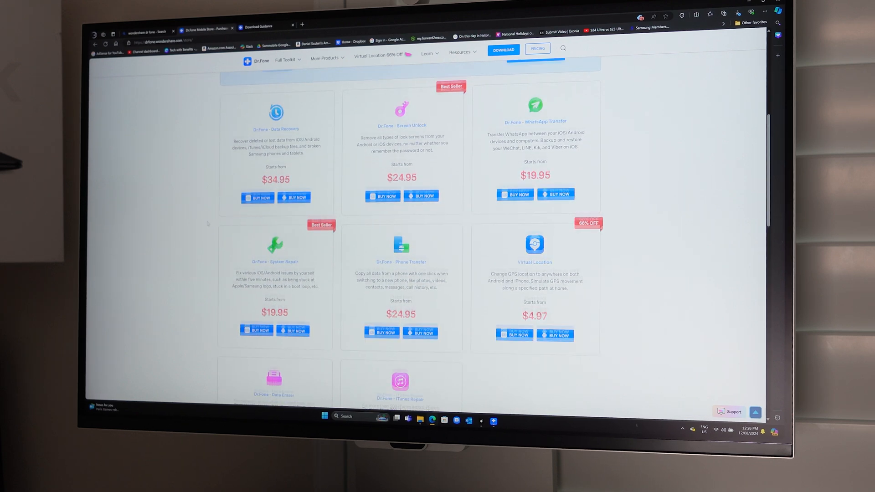
pyautogui.scroll(-3)
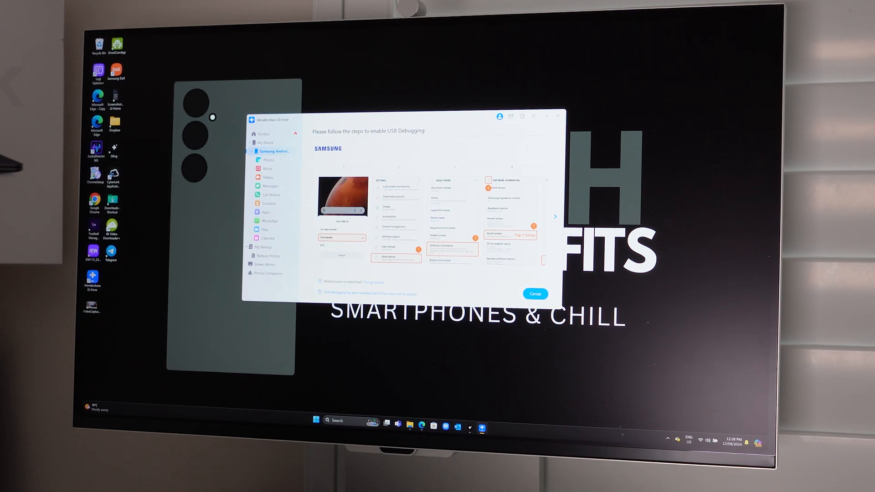
# Launch Screen Unlock and choose the Android device option.
pyautogui.click(535, 293)
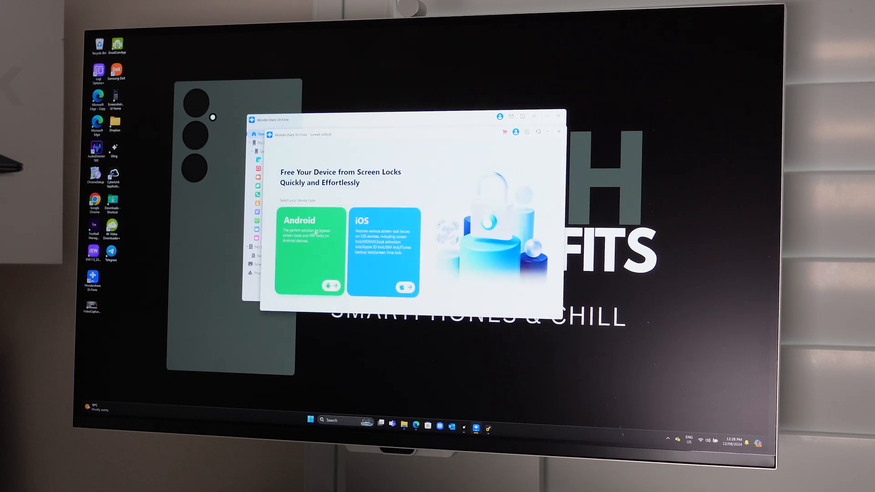
pyautogui.click(311, 251)
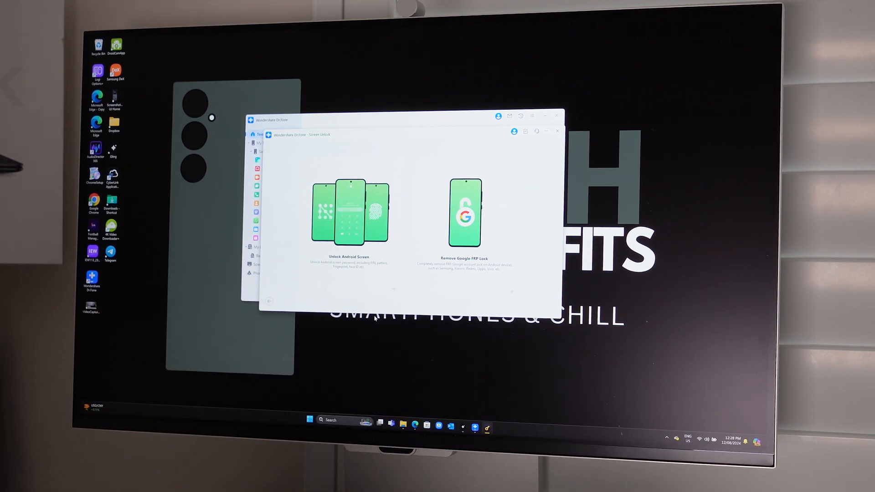
# Choose Remove Google FRP Lock, showing All Android versions one-click removal.
pyautogui.click(464, 218)
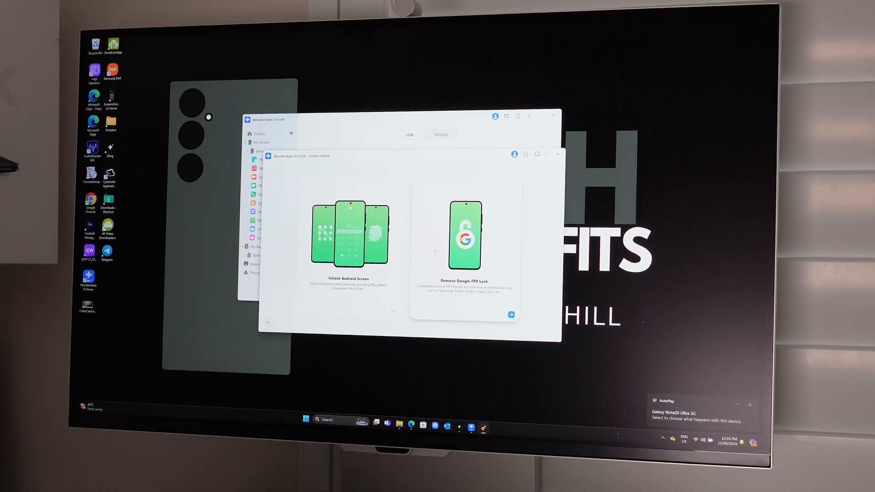
pyautogui.click(510, 315)
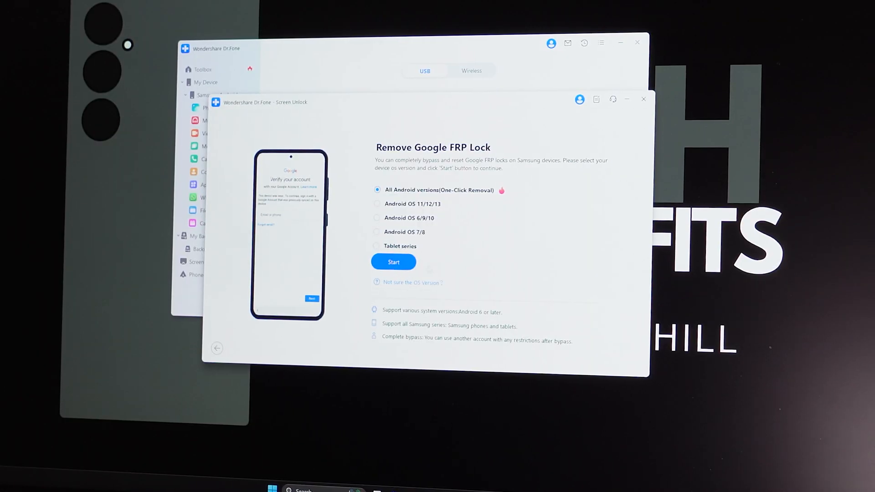
# Close the Screen Unlock window to return to the Galaxy Note20 Ultra 5G overview.
pyautogui.click(393, 262)
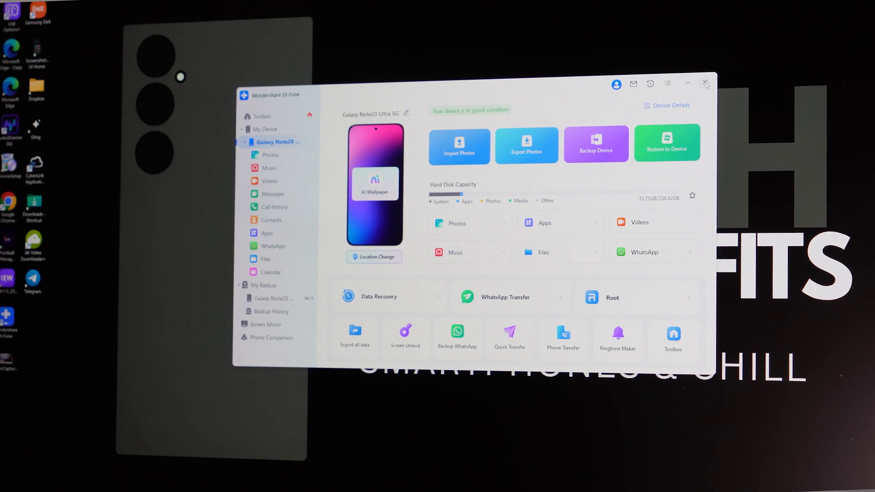
# Switch to the Toolbox home listing Screen Unlock, Data Recovery and other tools.
pyautogui.click(612, 296)
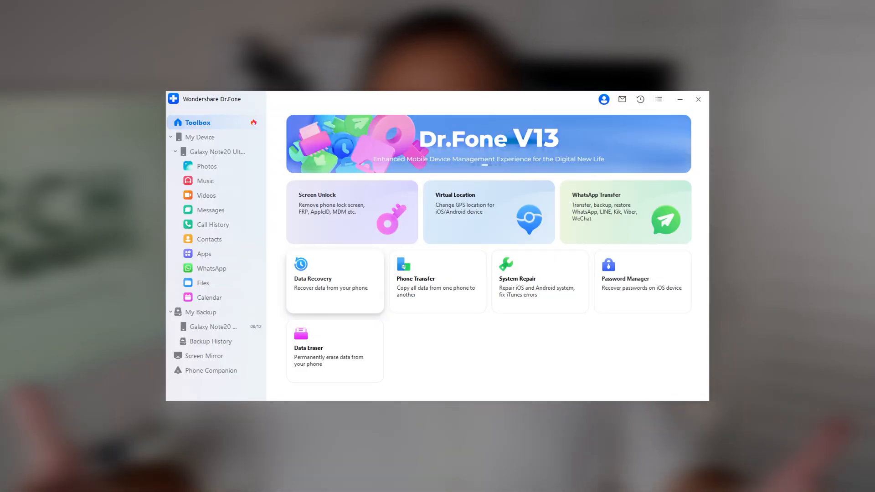
# View the Data Recovery Android/iOS choice, then return to the Galaxy Note20 Ultra 5G.
pyautogui.click(335, 281)
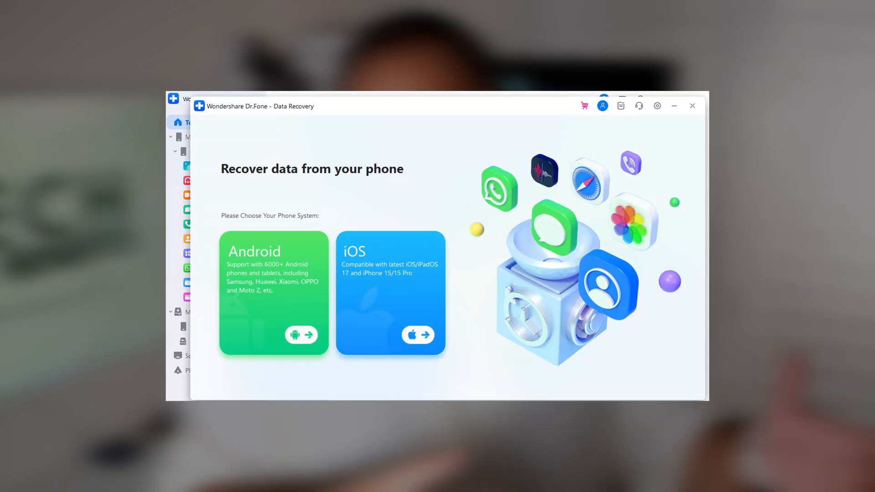
pyautogui.click(274, 294)
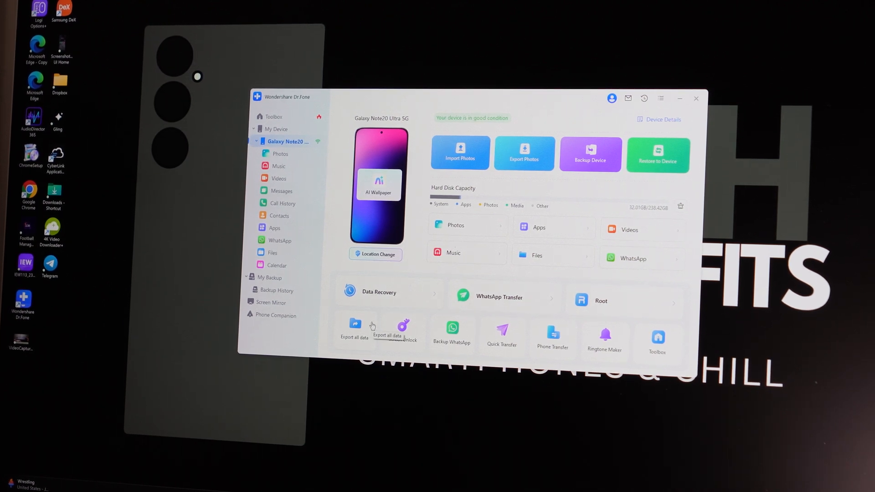
# Export all camera photos To PC, then start Back Up Now for the phone.
pyautogui.click(281, 154)
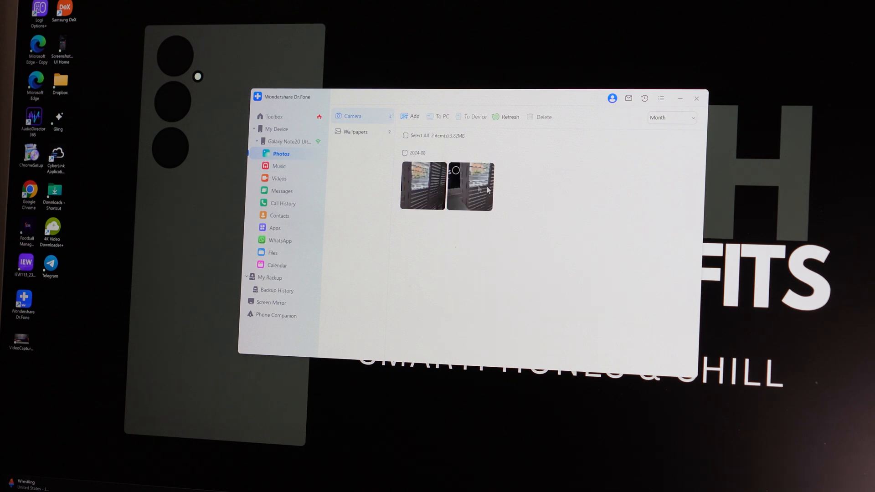
pyautogui.click(406, 136)
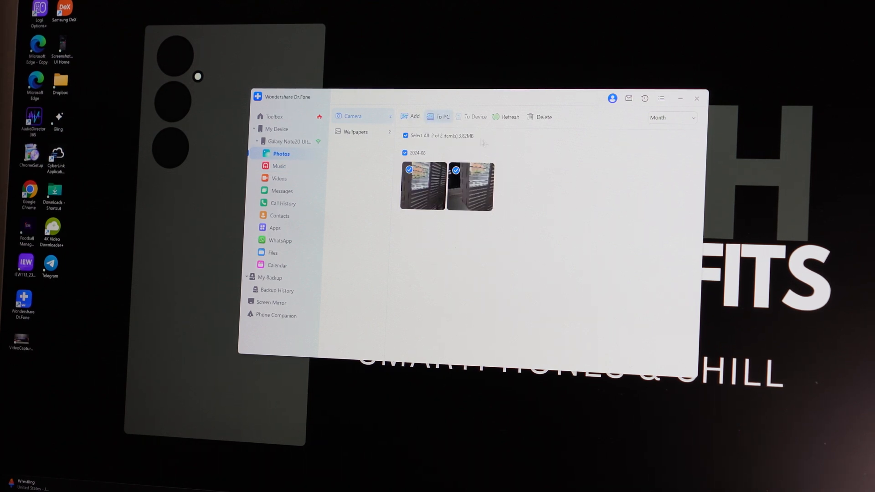
pyautogui.click(442, 117)
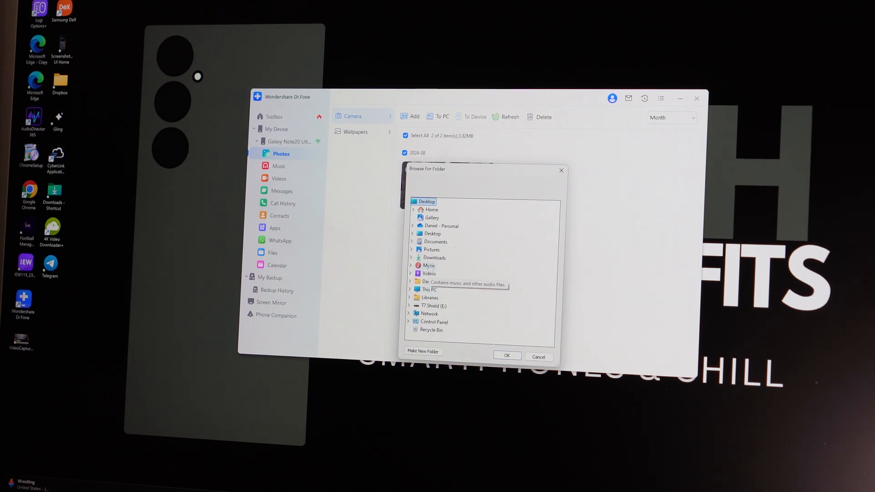
pyautogui.click(413, 249)
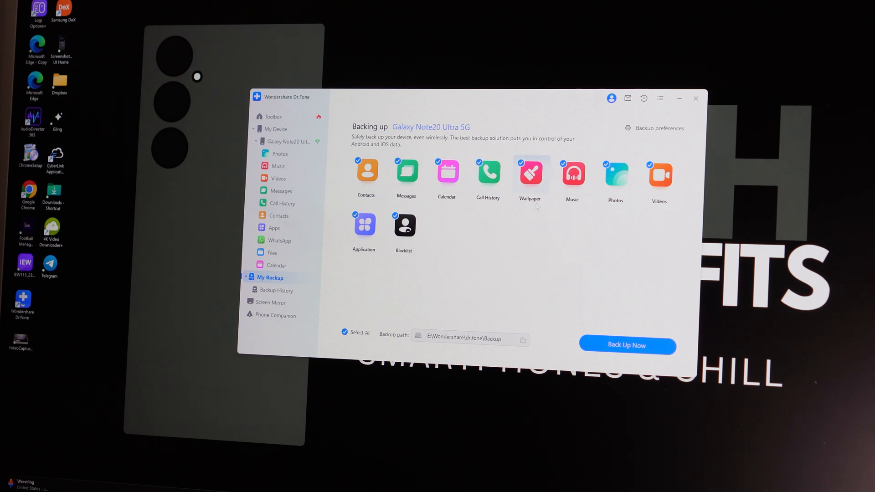
pyautogui.click(626, 345)
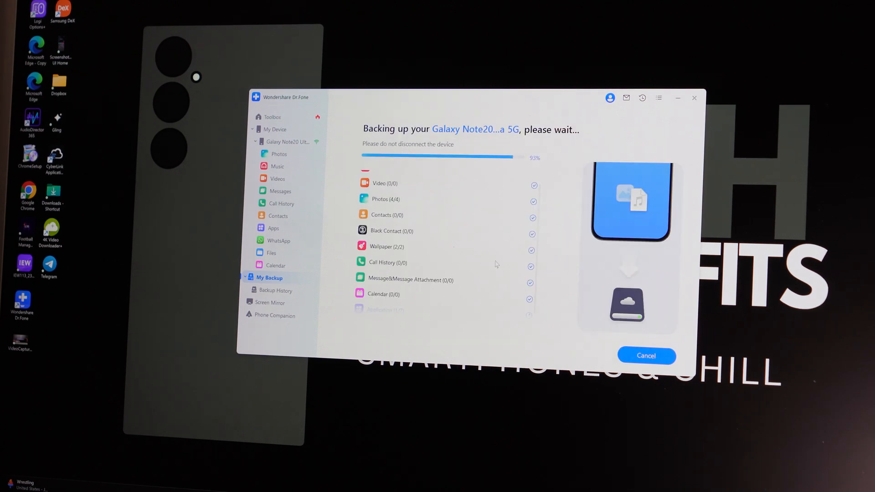